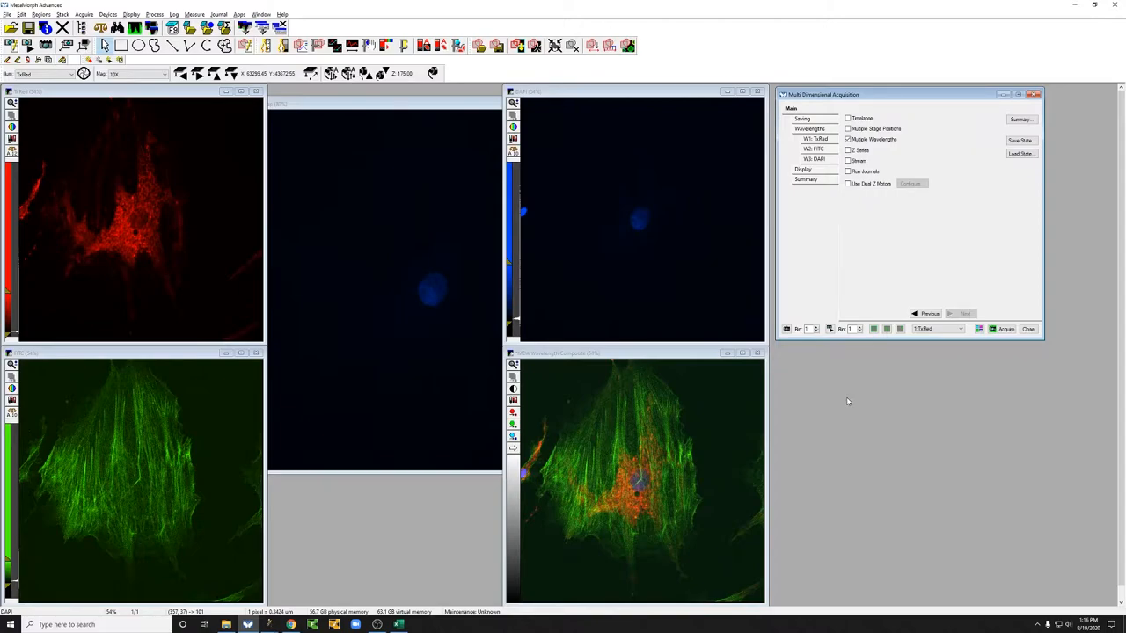
mouse_move(813, 169)
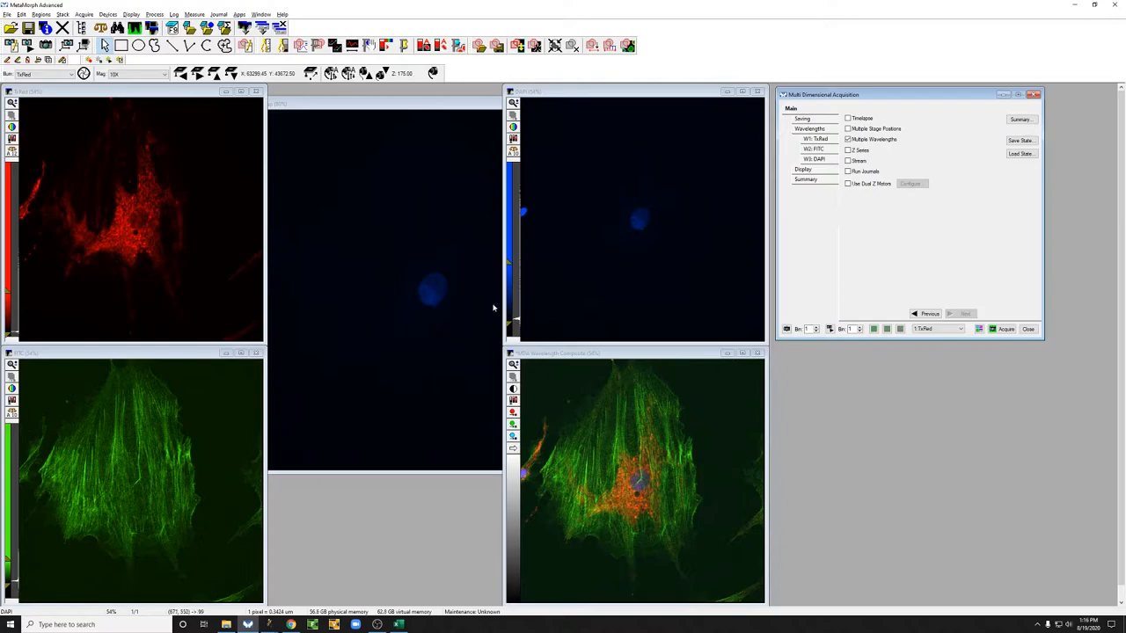
mouse_move(930, 204)
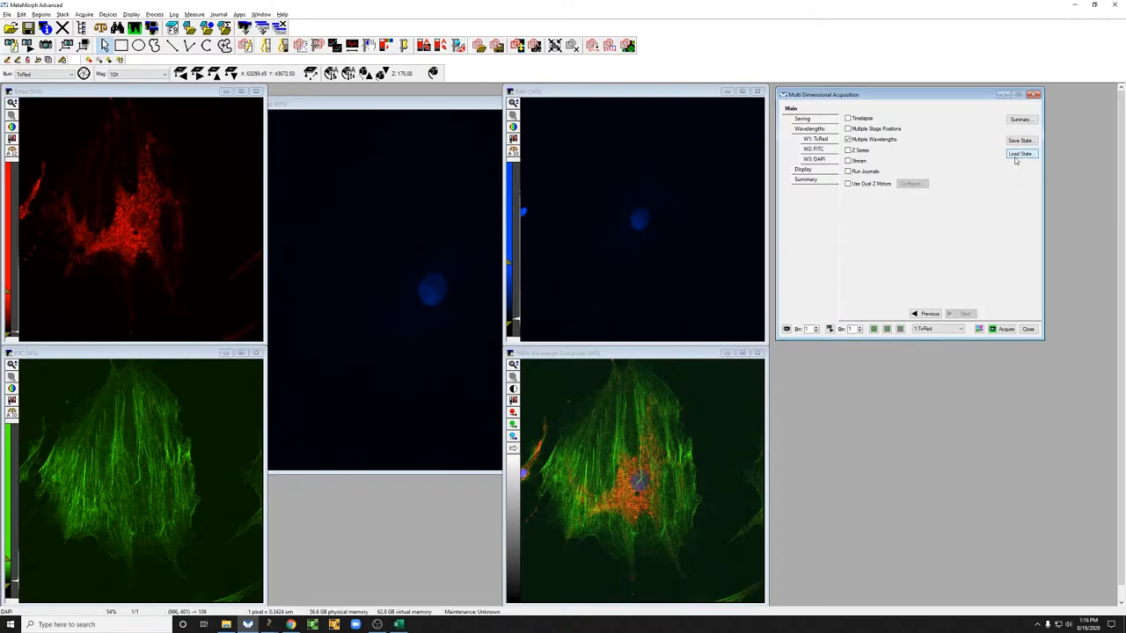
Save State into DATA (E:) > User Data > 20200612, entering a new state file name.
click(1020, 153)
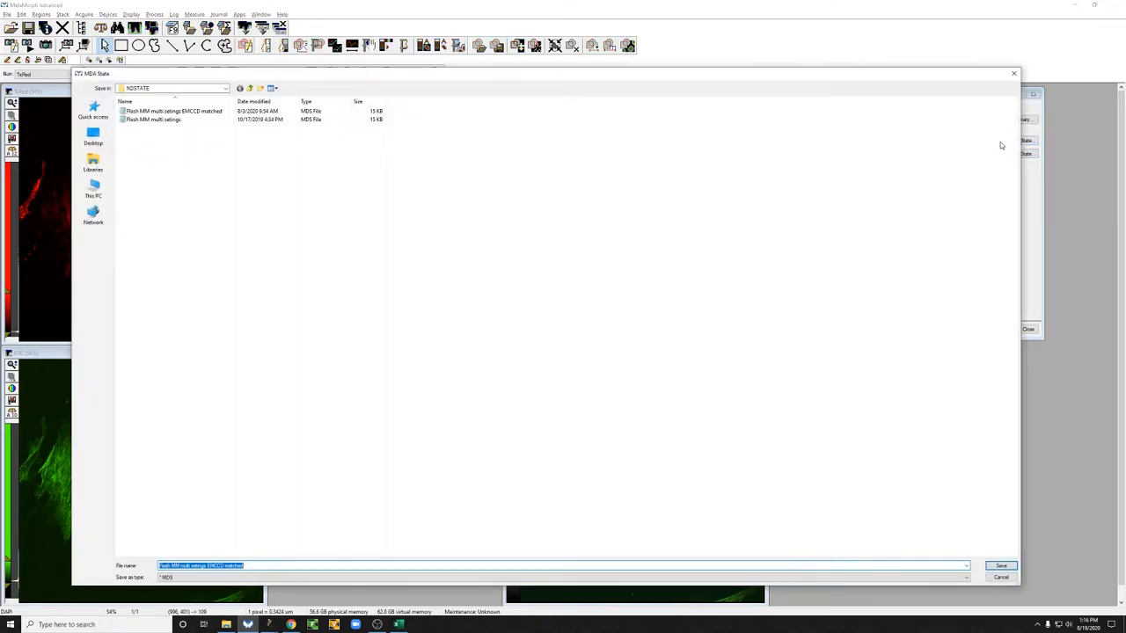
click(225, 88)
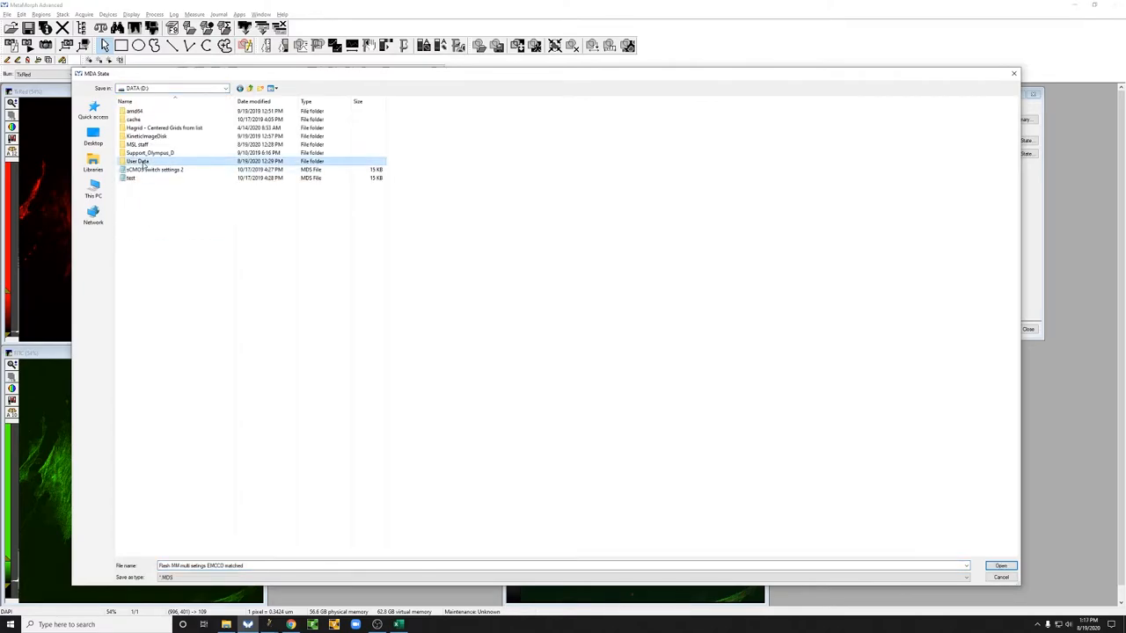
double_click(138, 162)
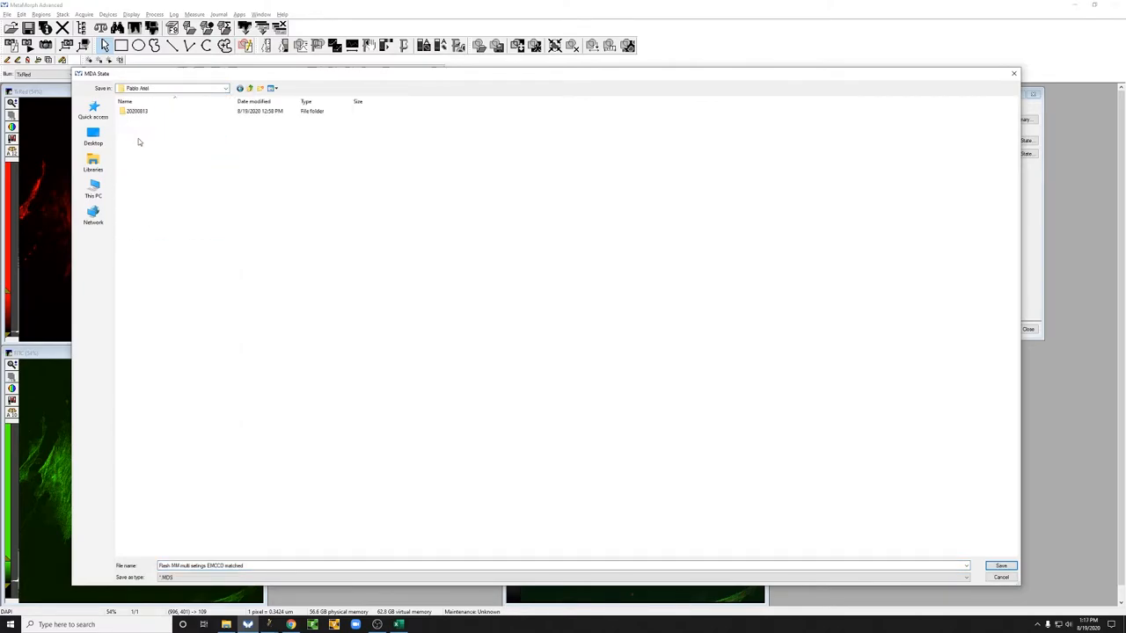
double_click(137, 111)
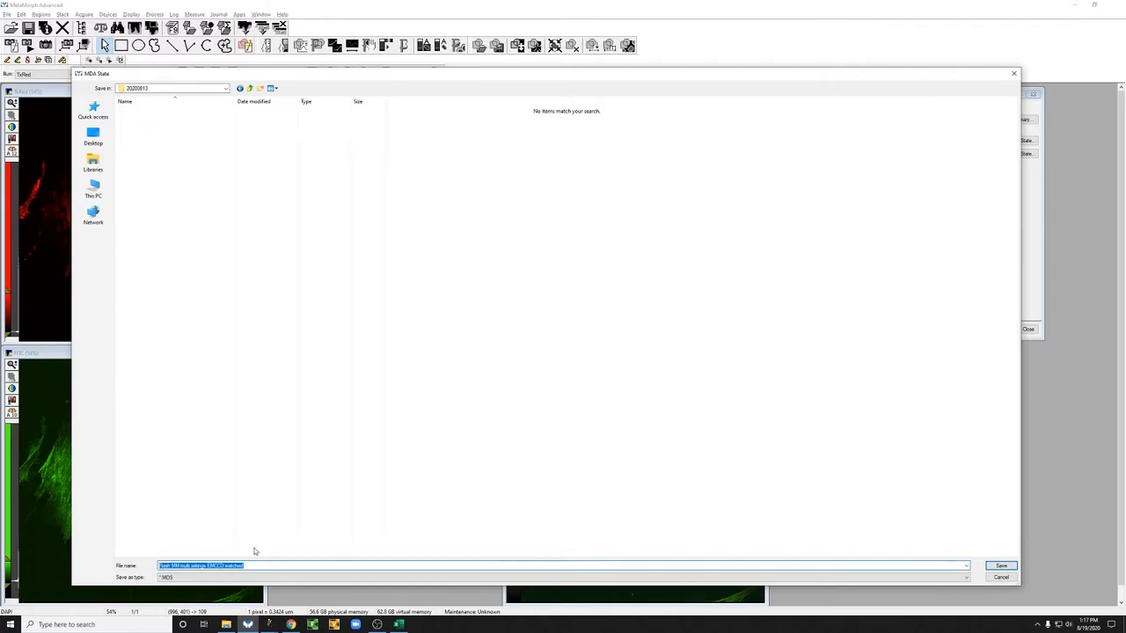
text(3)
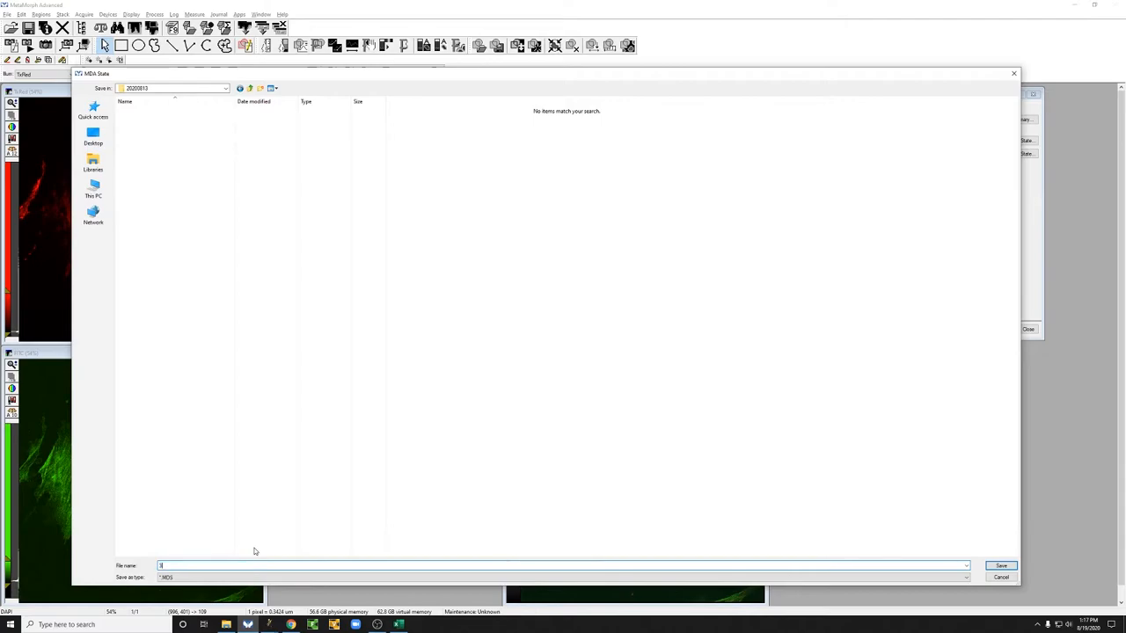
text(d)
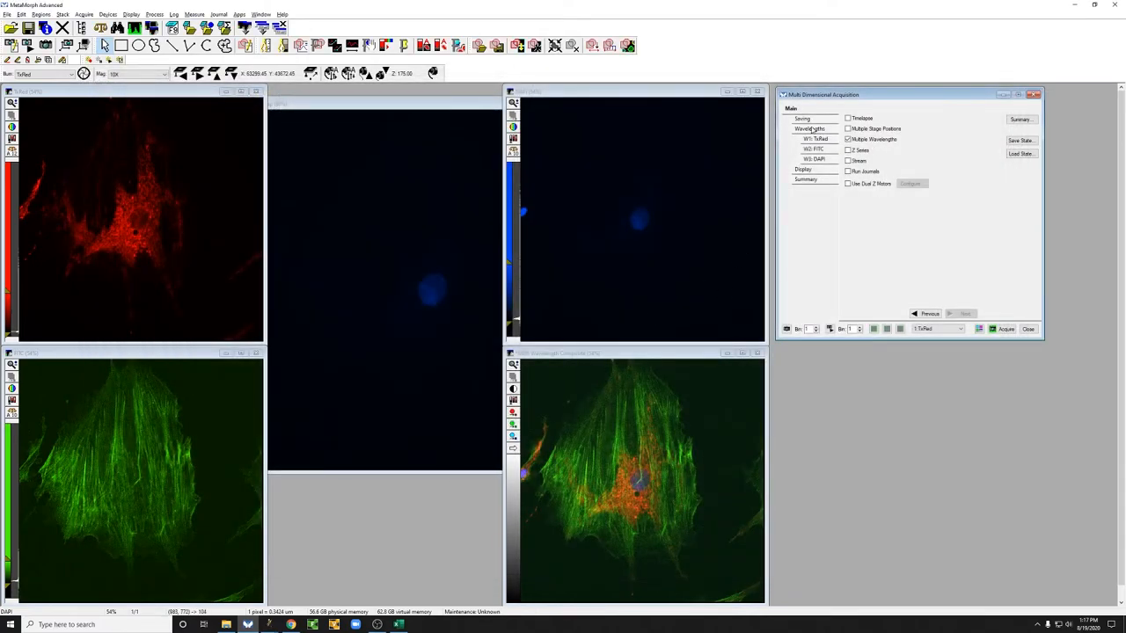
Reduce Number of Wavelengths to 1 (TxRed only) and enable Timelapse on Main.
click(809, 129)
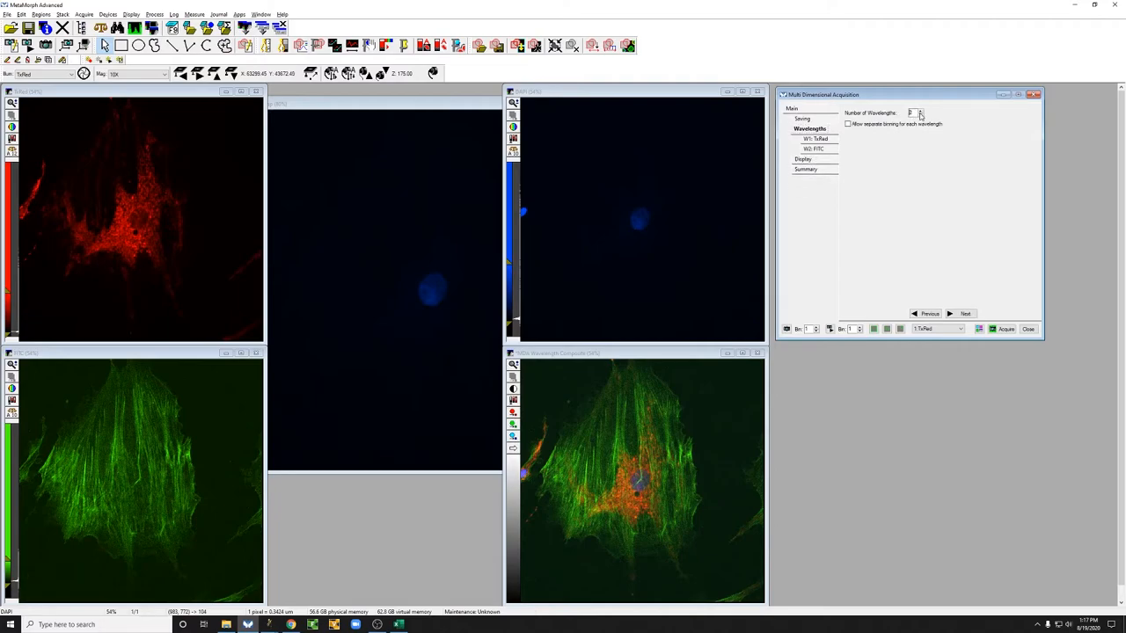
click(792, 109)
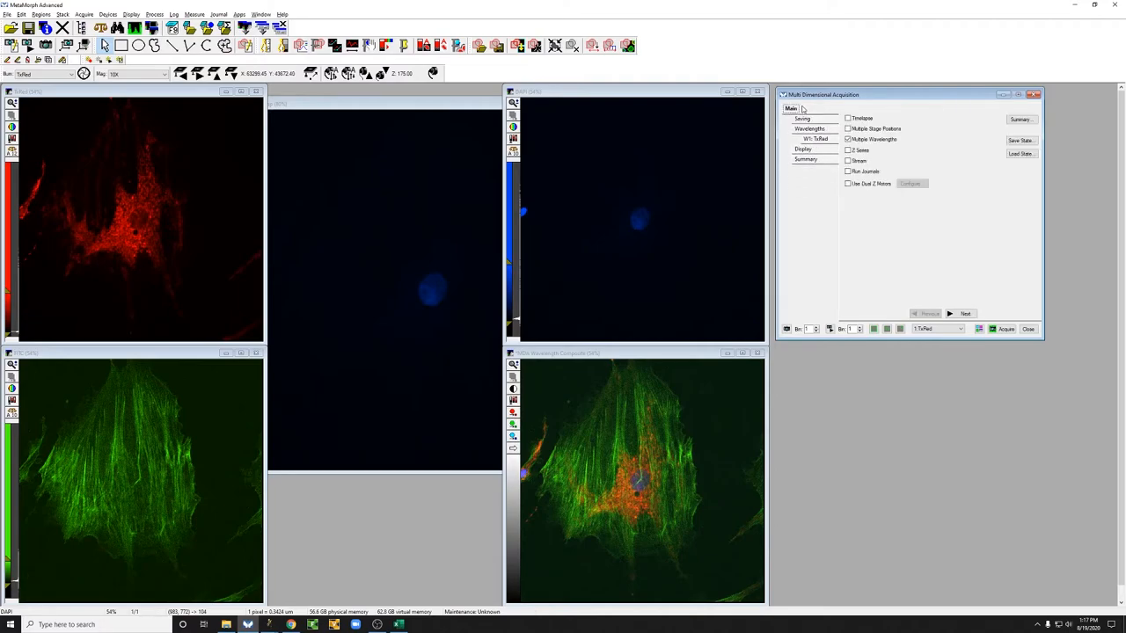
click(848, 118)
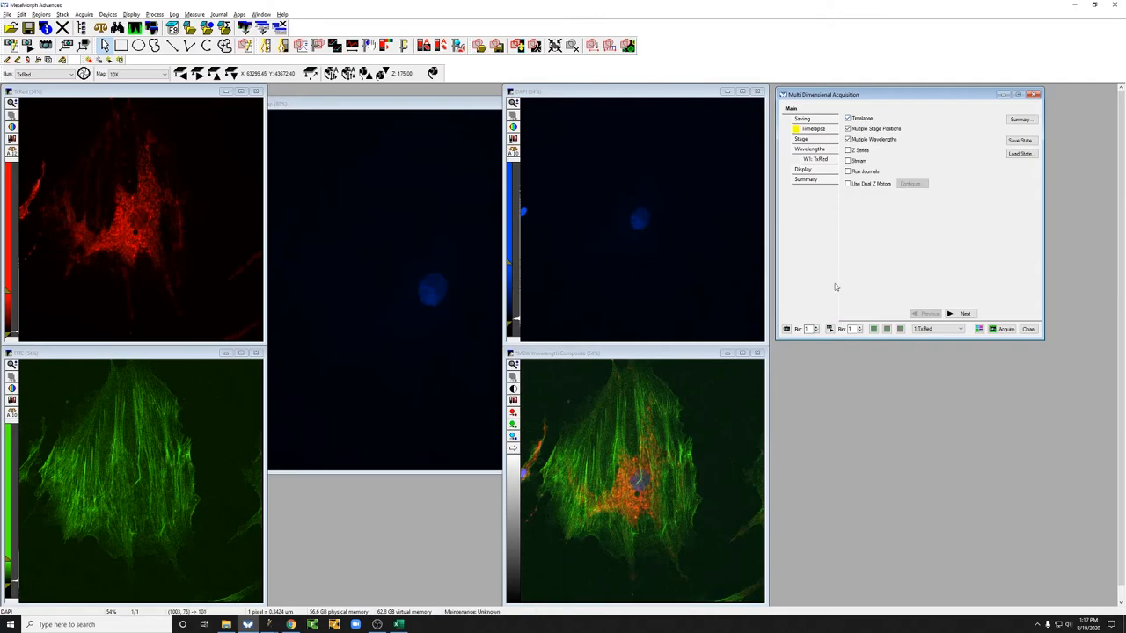
mouse_move(960, 212)
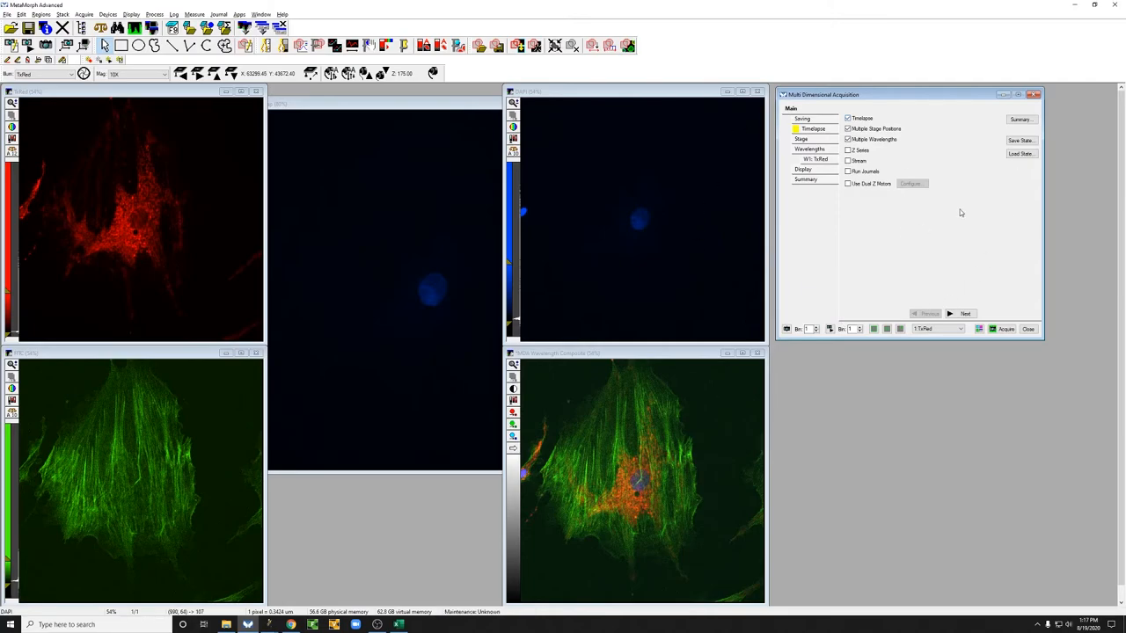
Load State with Select All, choosing the saved .STA file to restore TxRed, FITC and DAPI.
click(1021, 153)
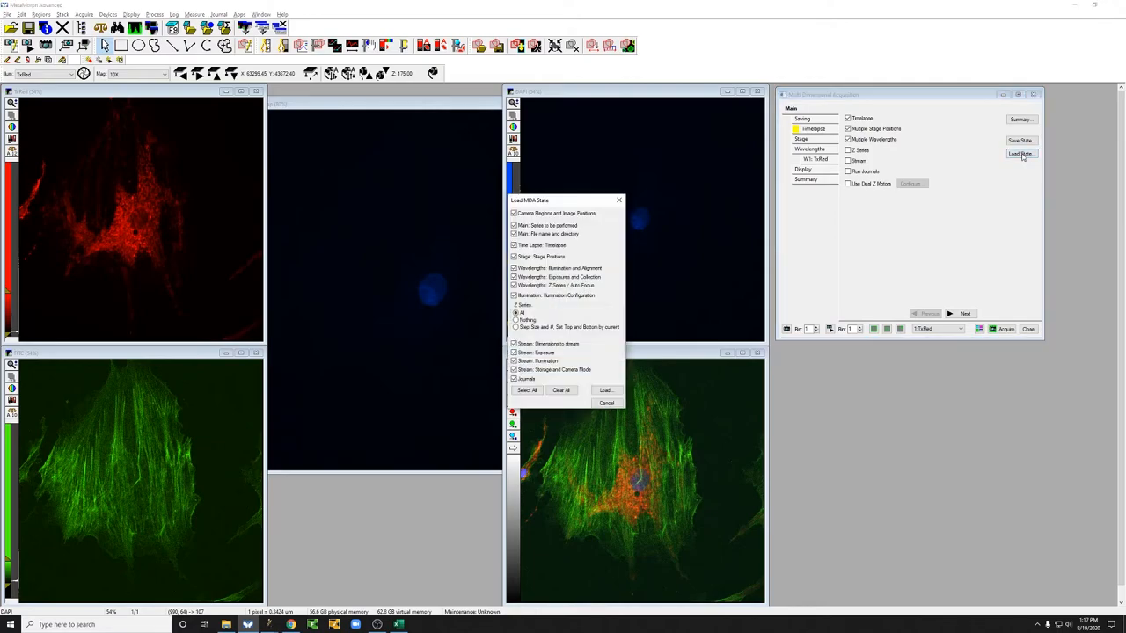
click(528, 391)
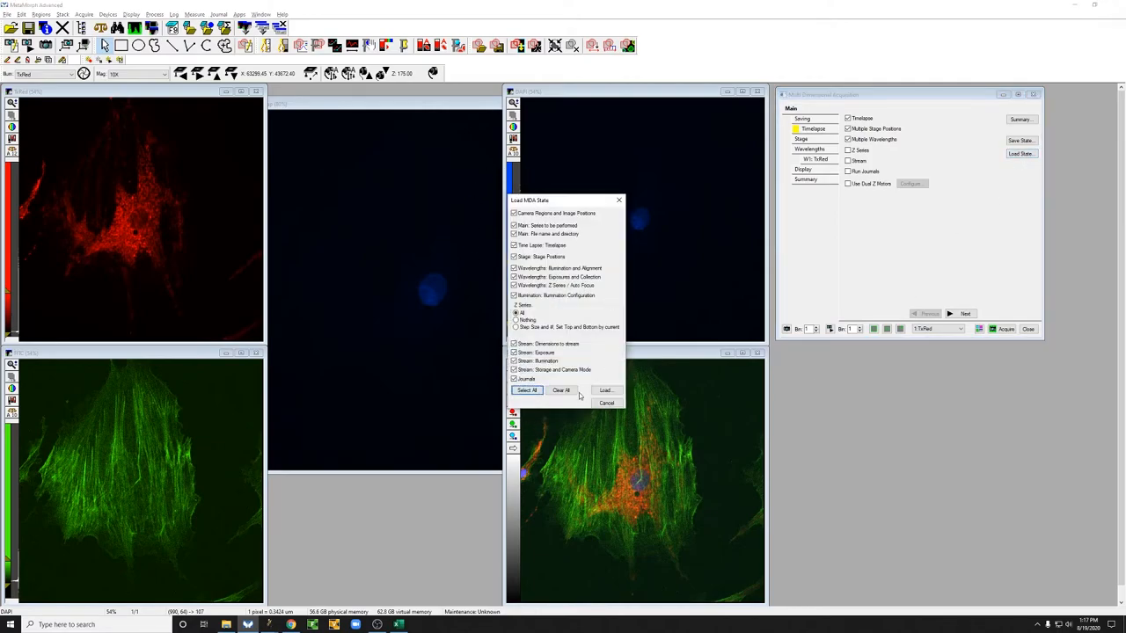
click(605, 391)
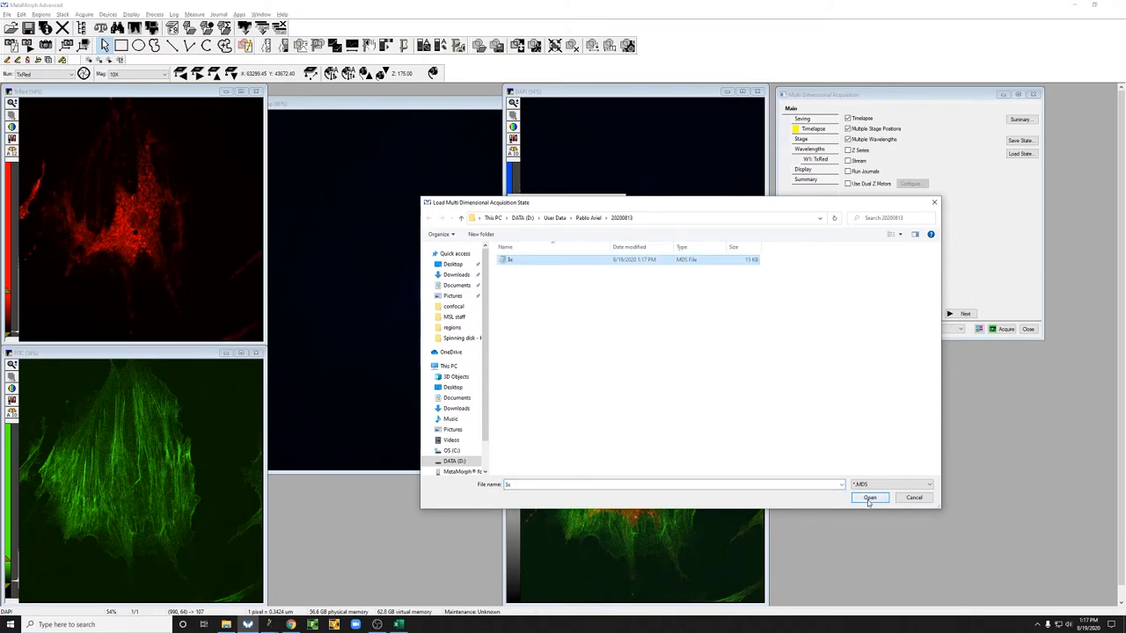
click(869, 498)
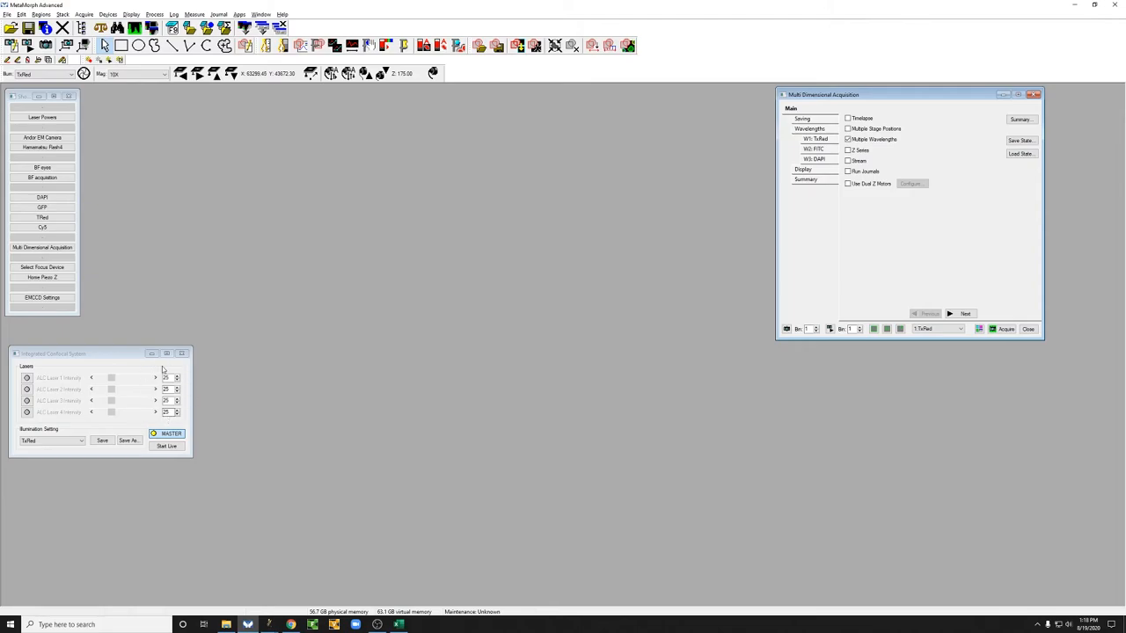
mouse_move(188, 422)
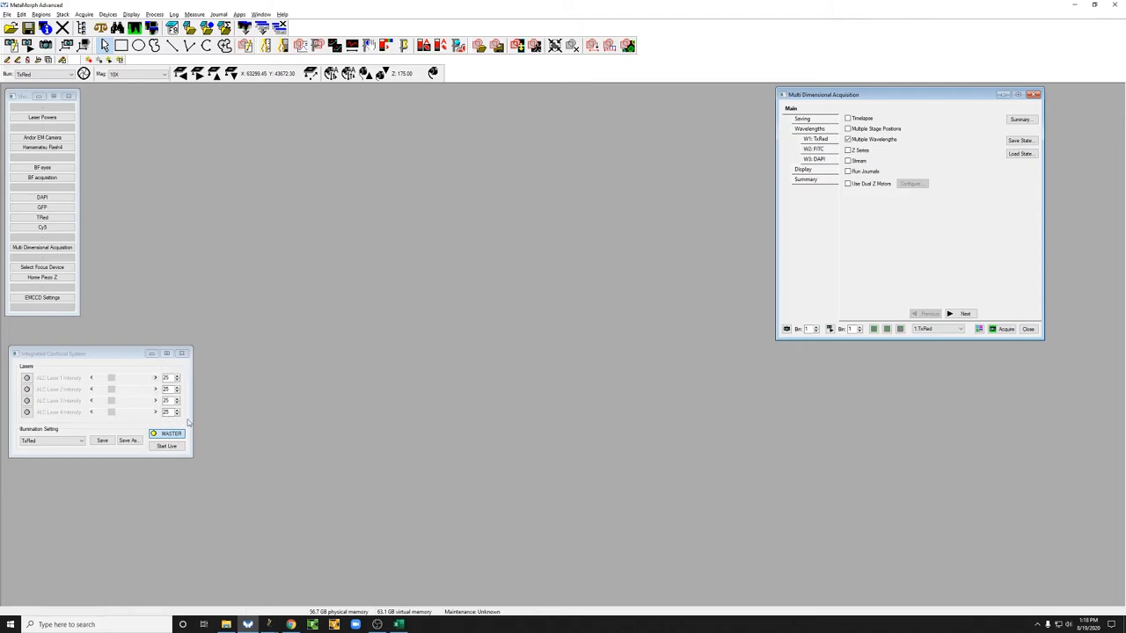